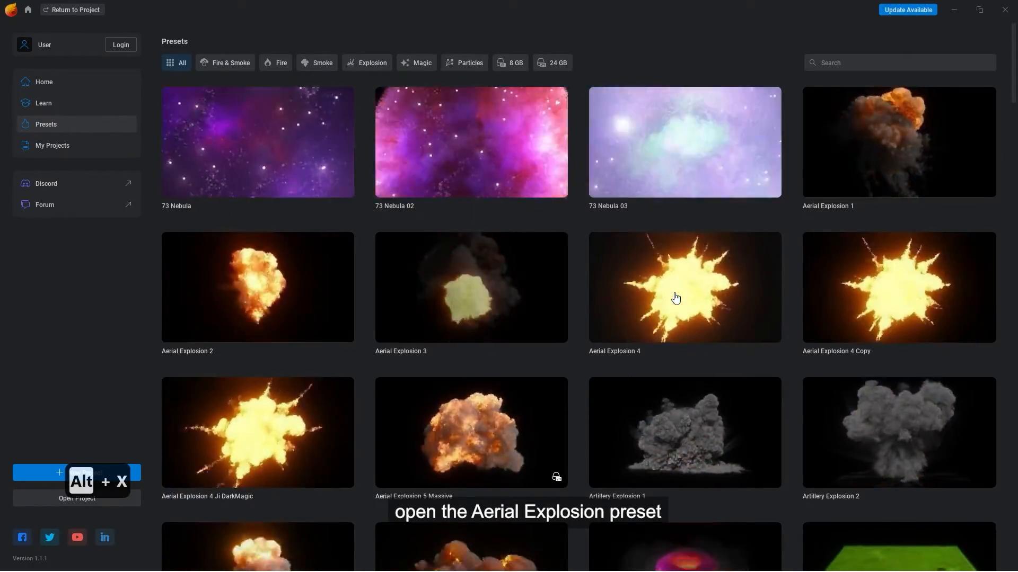
# Open the Aerial Explosion 4 preset and show it in the Render viewport
pyautogui.doubleClick(683, 286)
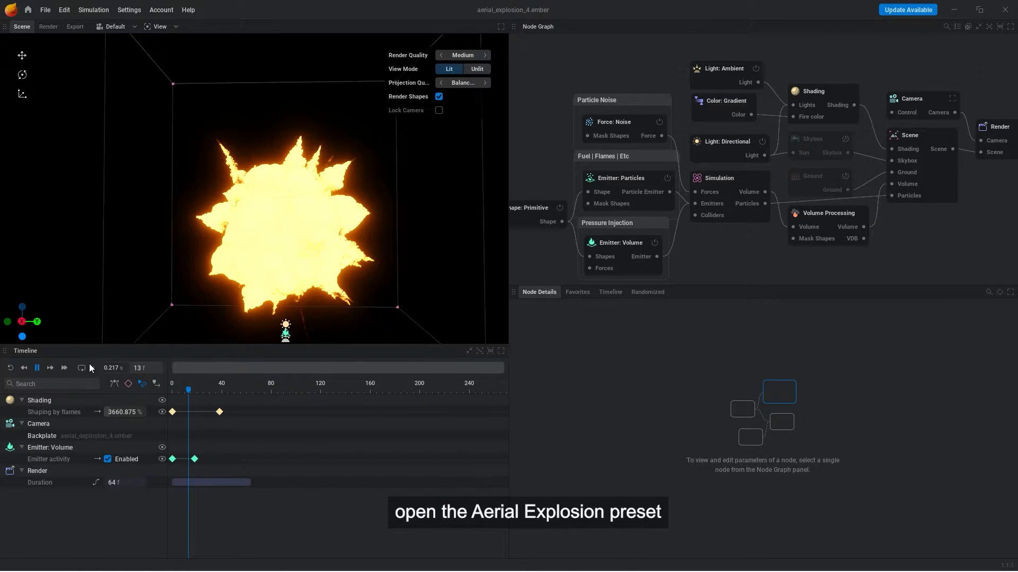
pyautogui.click(37, 367)
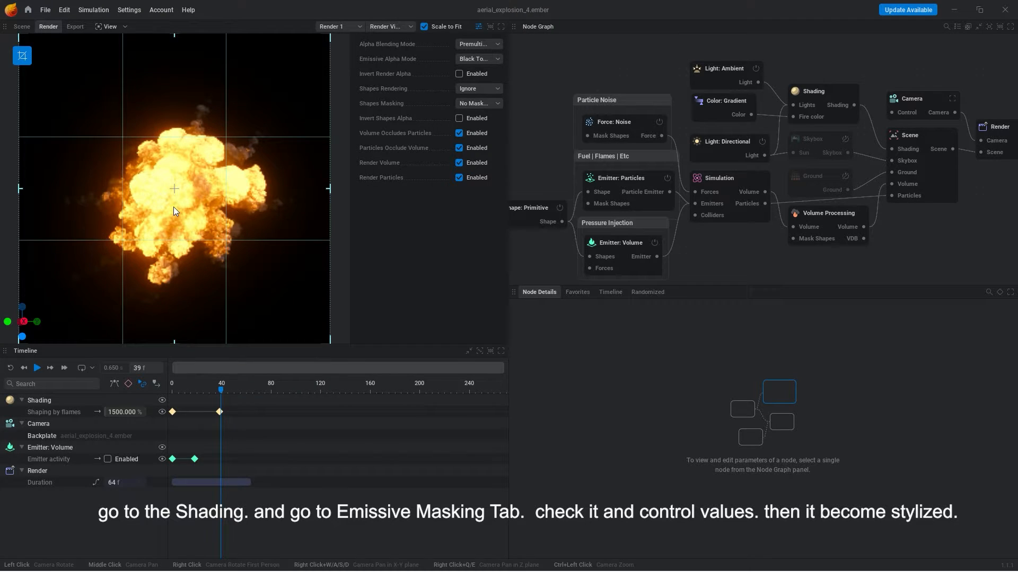
# On the Shading node, enable emissive masking and adjust density, width and ramp values
pyautogui.click(813, 90)
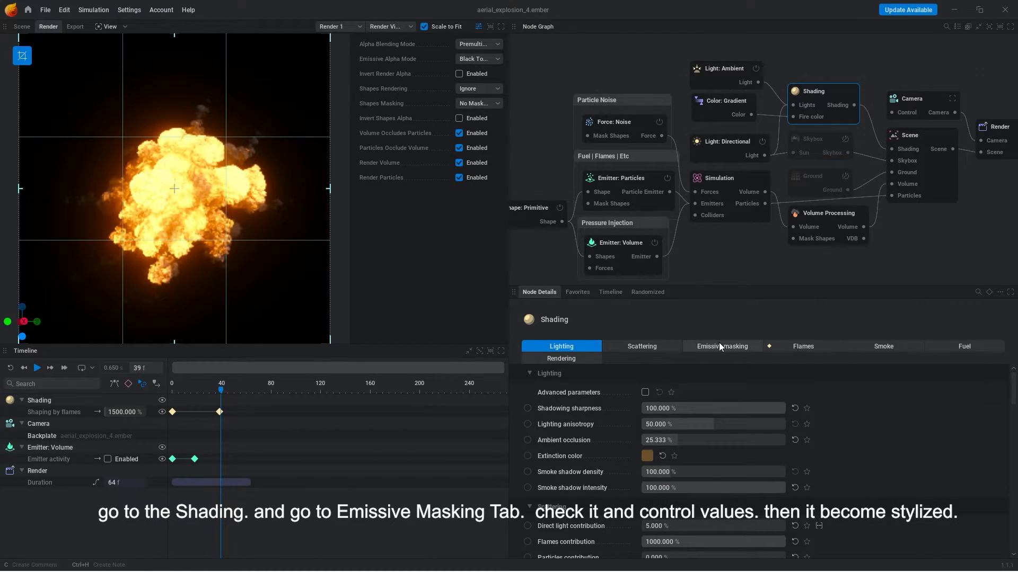
pyautogui.click(722, 346)
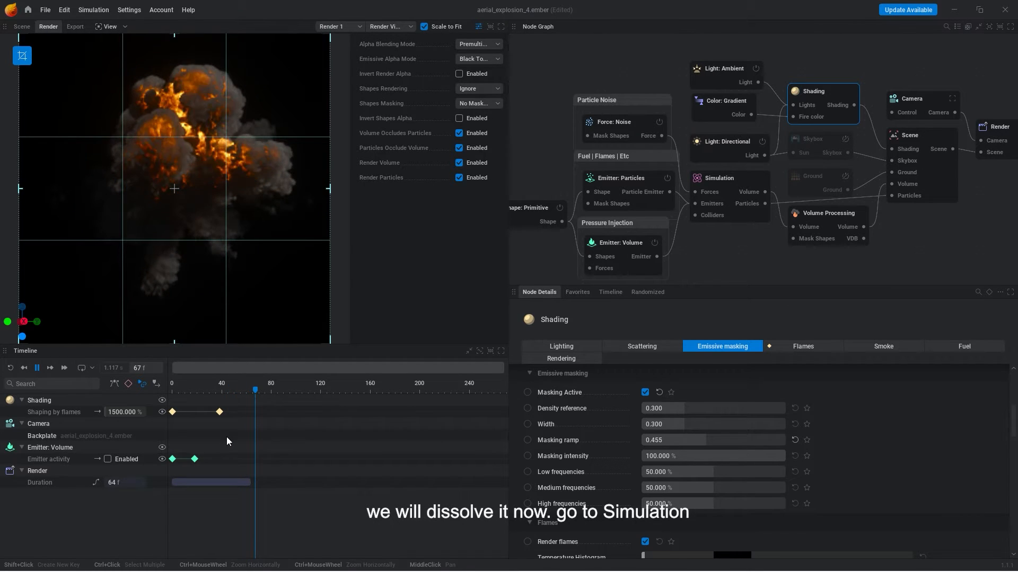
# Keyframe smoke and flame dissipation and shift the render range over the explosion
pyautogui.click(37, 368)
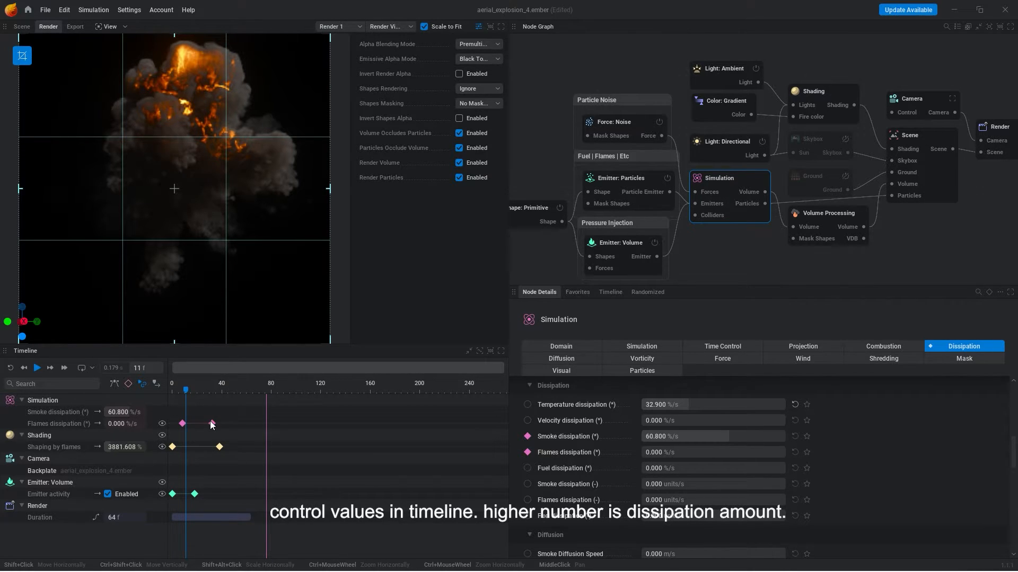
pyautogui.write('90')
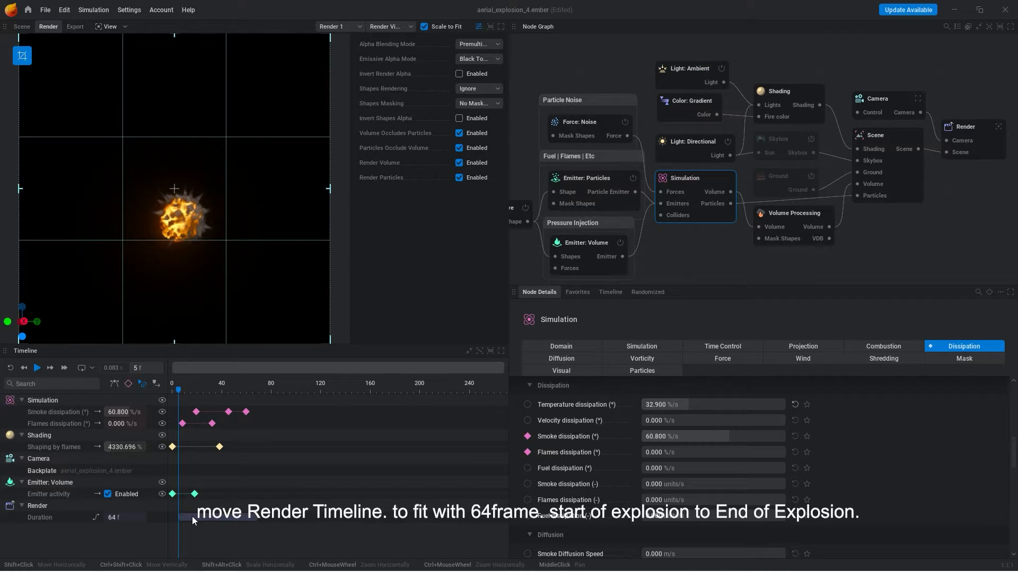
pyautogui.moveTo(178, 390); pyautogui.dragTo(260, 390)
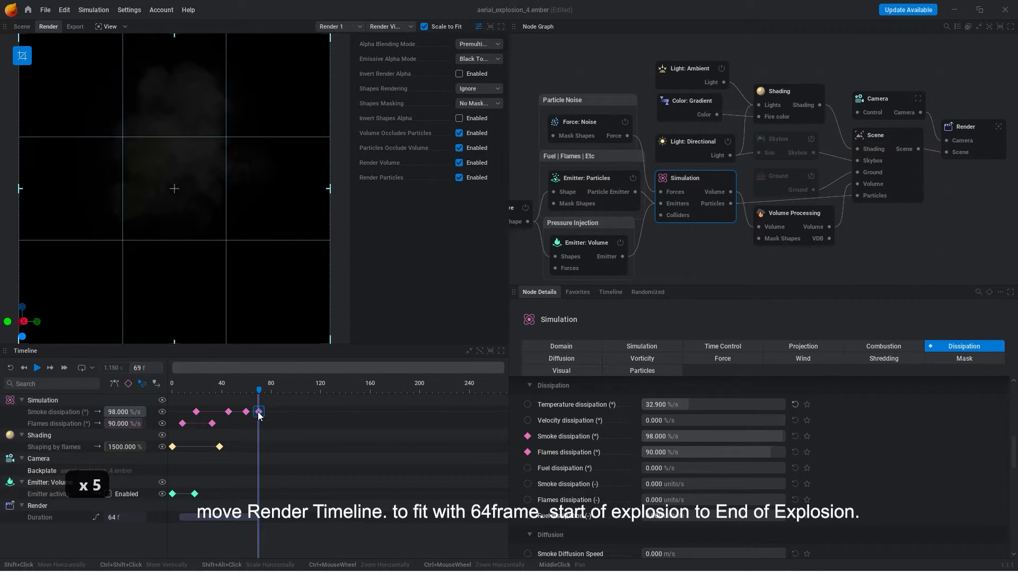
pyautogui.click(124, 412)
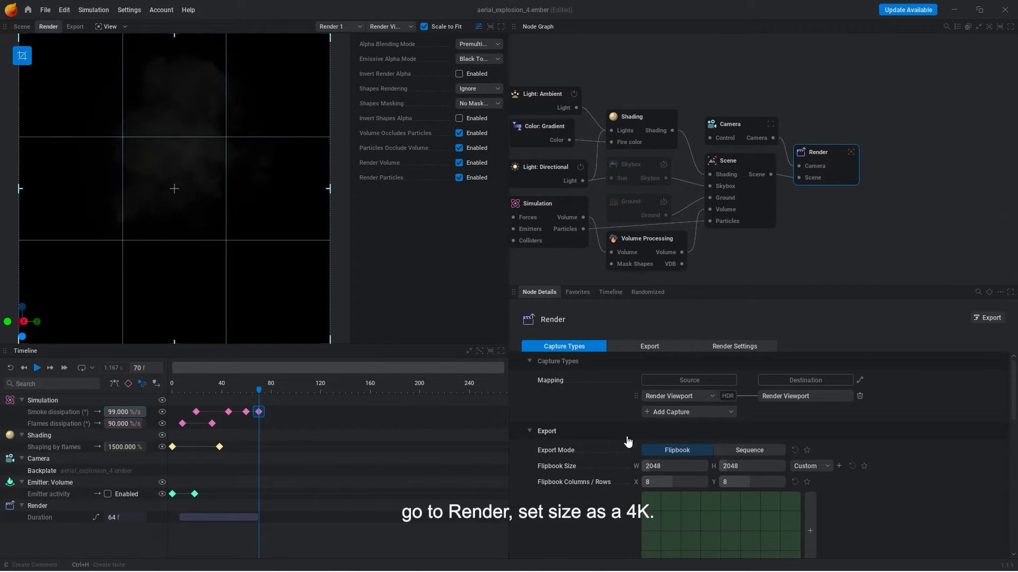
# Set the flipbook size to 4096 and add Alpha and Emissive captures
pyautogui.write('4096')
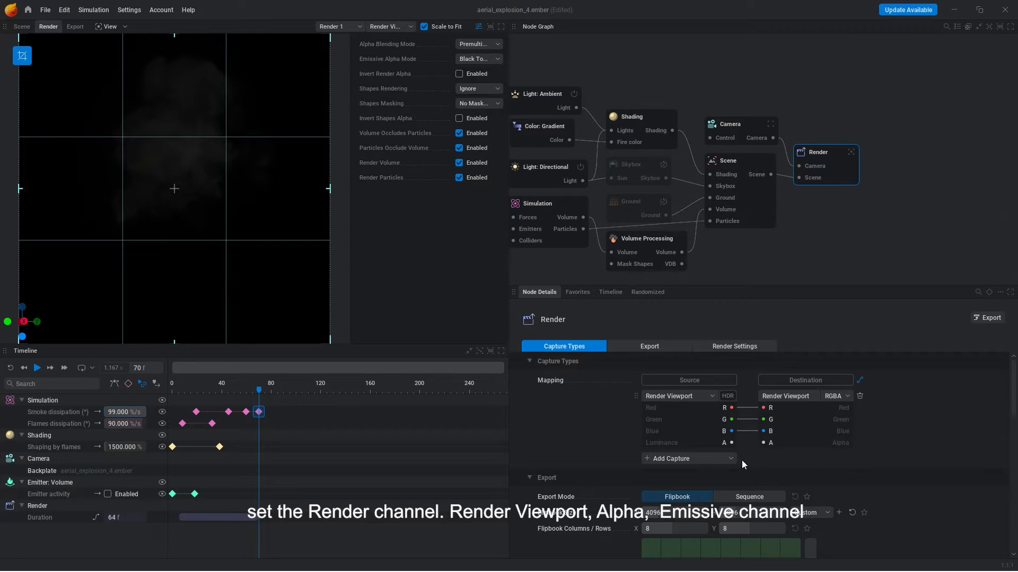
pyautogui.click(679, 396)
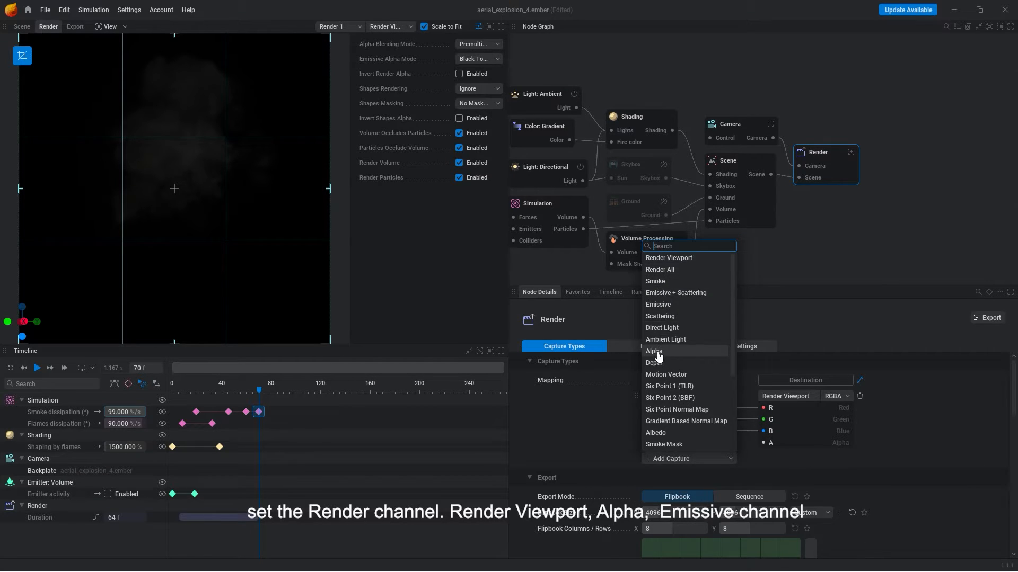
pyautogui.click(653, 351)
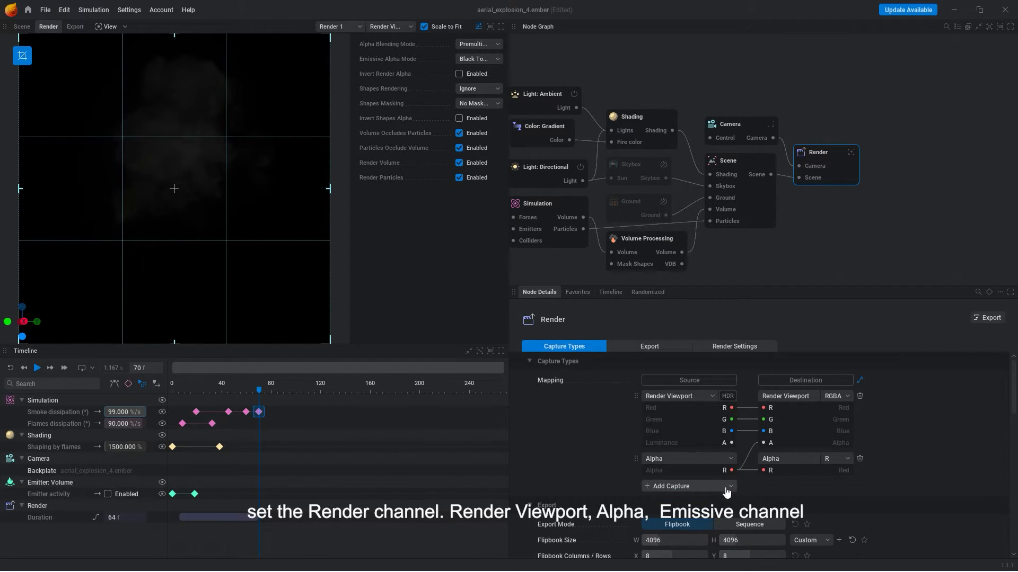
pyautogui.click(669, 486)
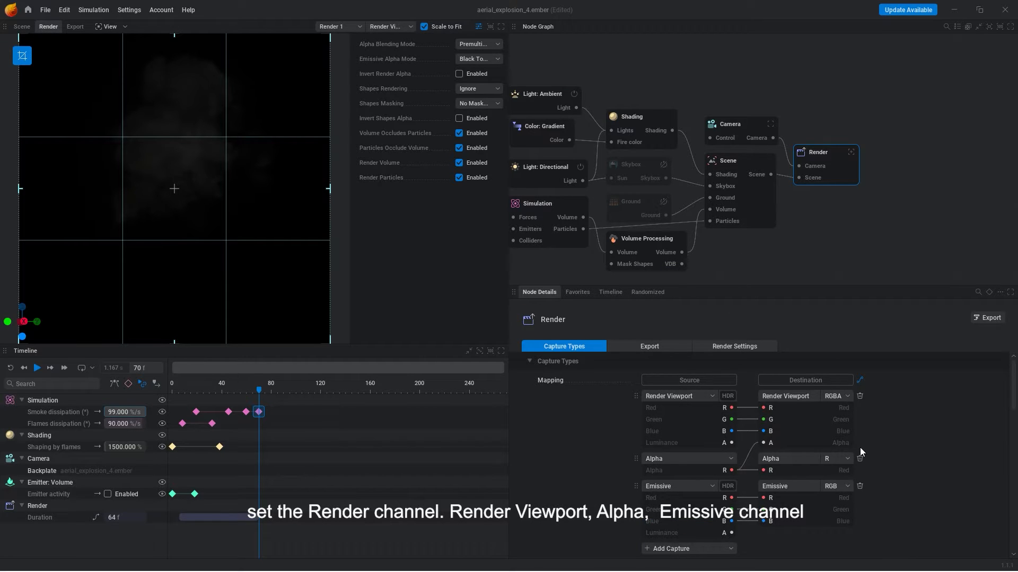
pyautogui.click(648, 346)
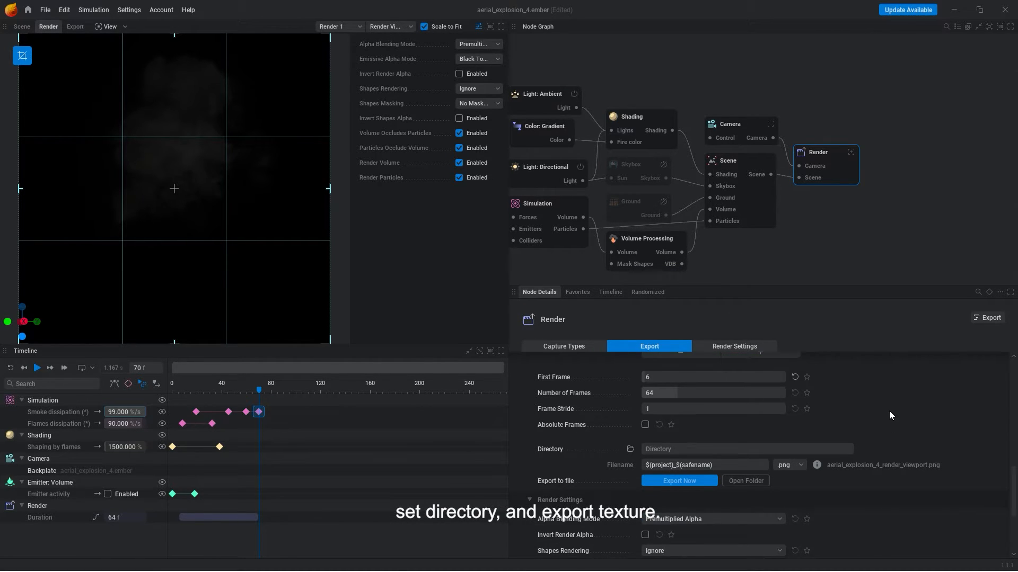
# Choose the export directory and export the 64-frame flipbook texture
pyautogui.click(677, 481)
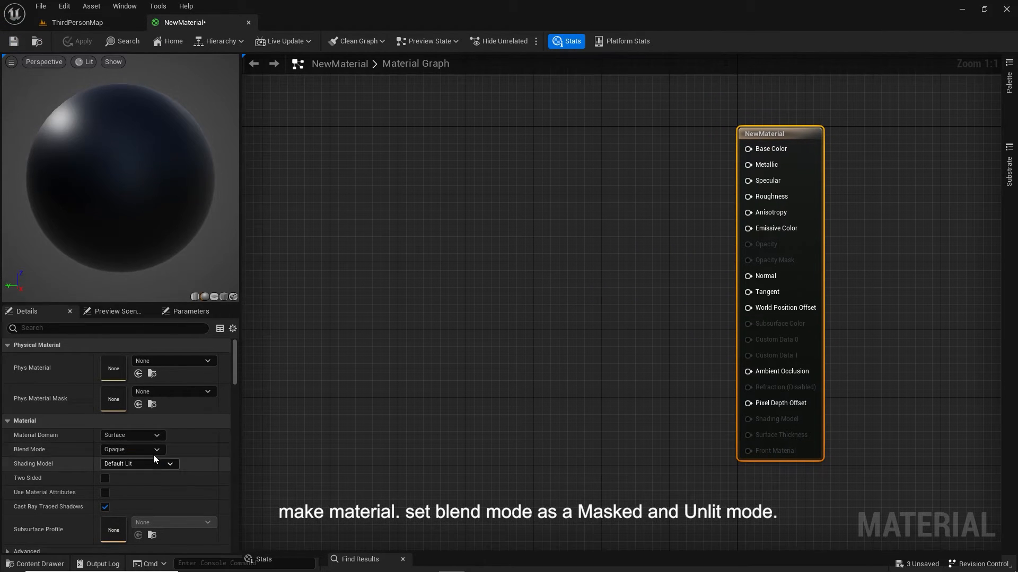
# Make the material Masked blend mode with the Unlit shading model
pyautogui.click(139, 463)
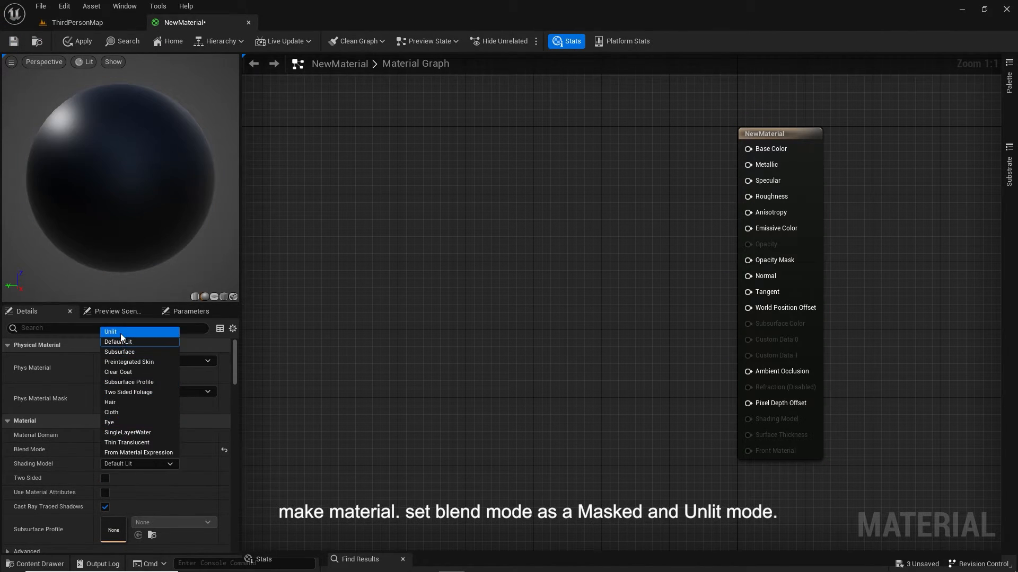
pyautogui.click(110, 331)
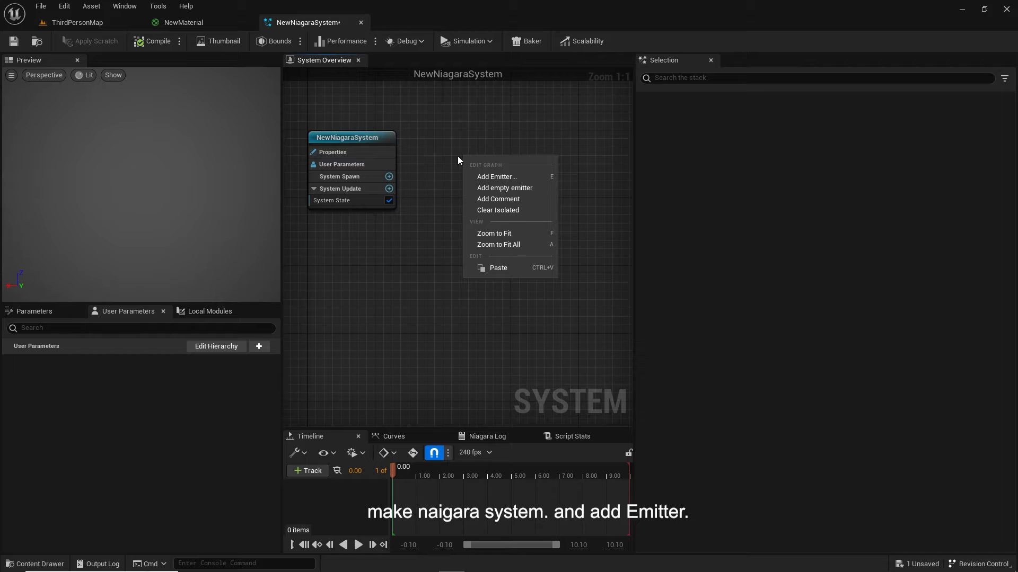
# Add an empty emitter using the material with a Spawn Burst Instantaneous of count 1
pyautogui.click(504, 188)
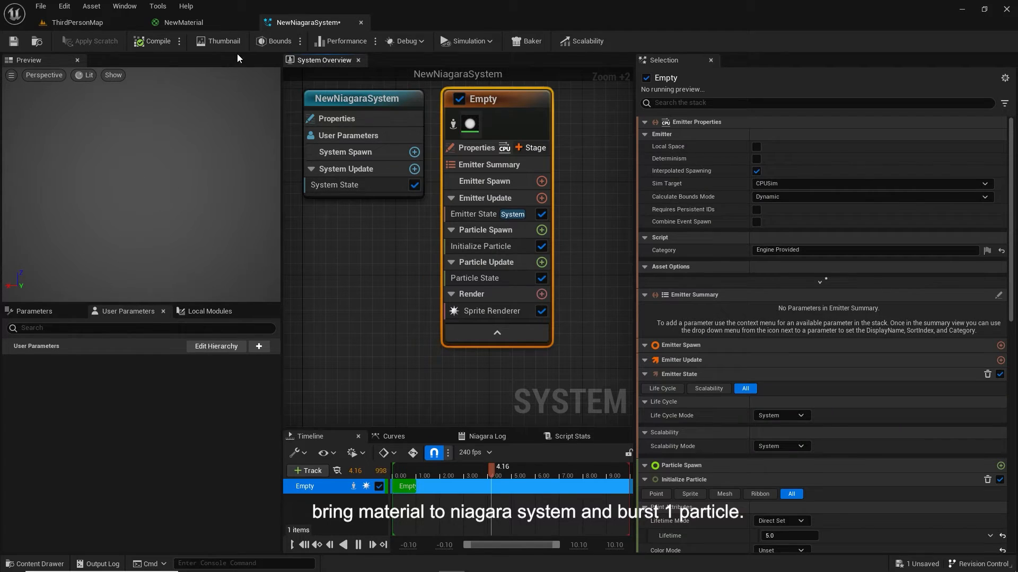
pyautogui.click(491, 311)
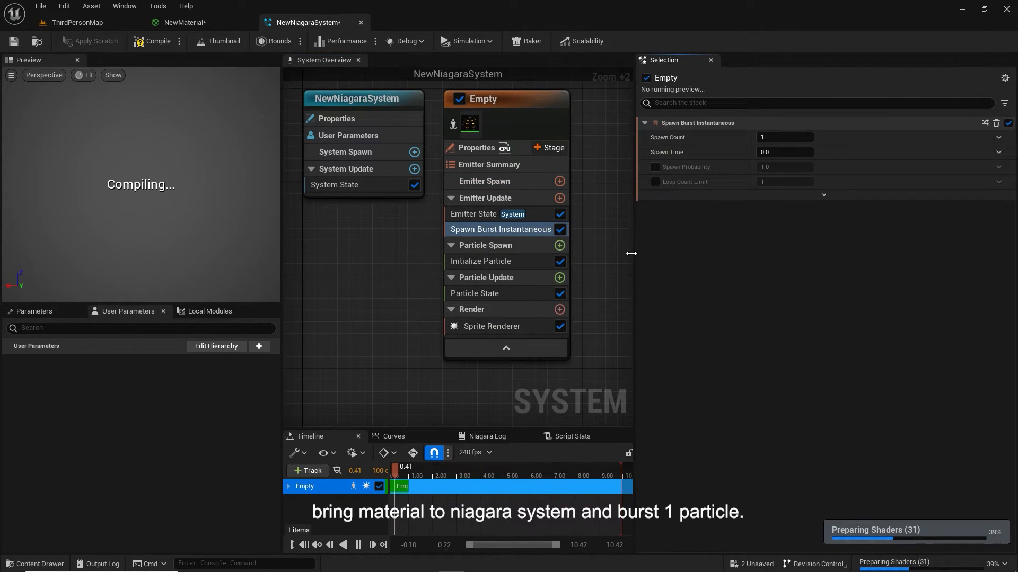
pyautogui.click(481, 261)
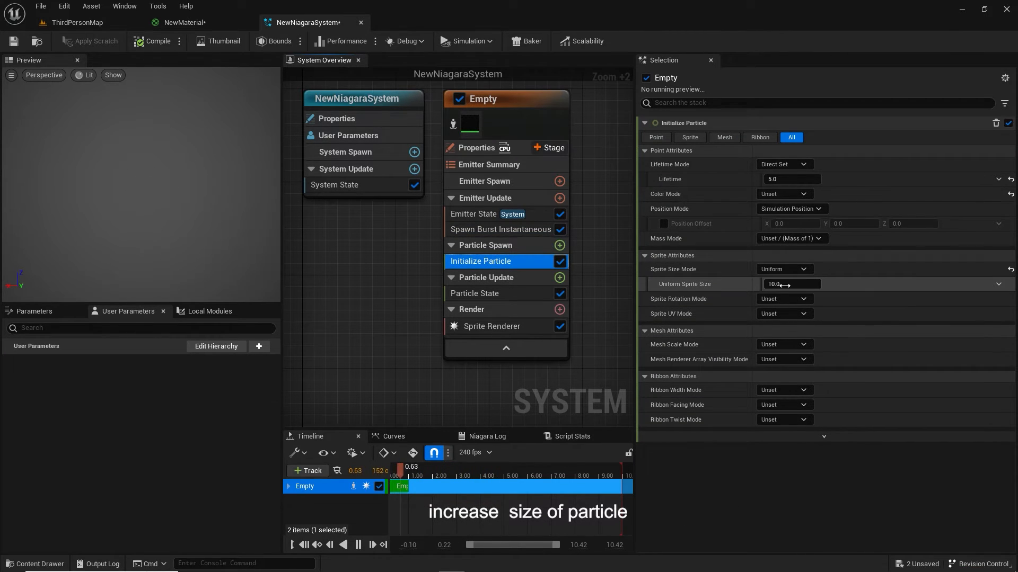
# Set sprite size 350, Sub Image Size 8x8, and add a SubUVAnimation module
pyautogui.write('350')
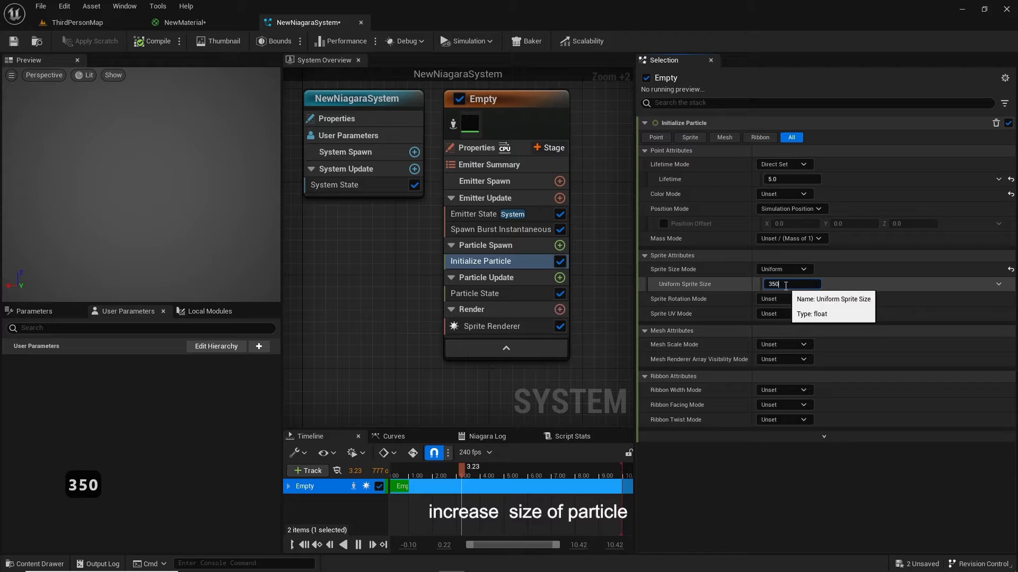
pyautogui.press('enter')
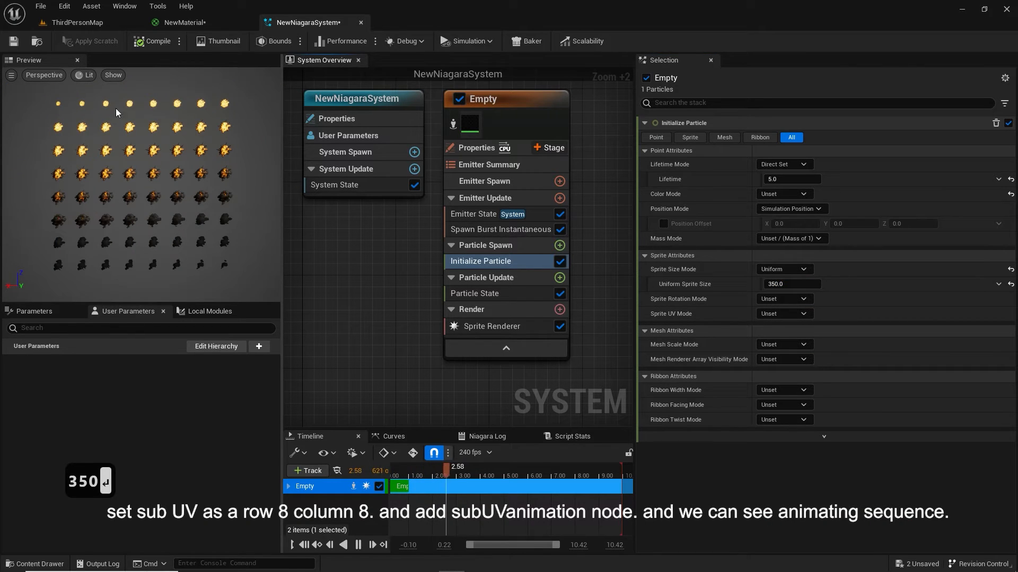
pyautogui.click(491, 325)
pyautogui.write('8')
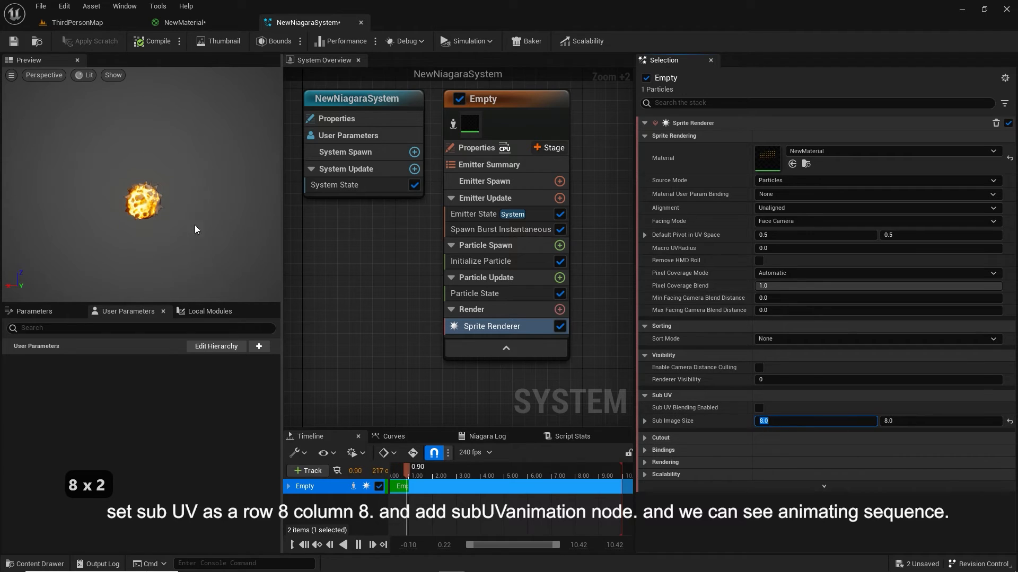
pyautogui.click(558, 277)
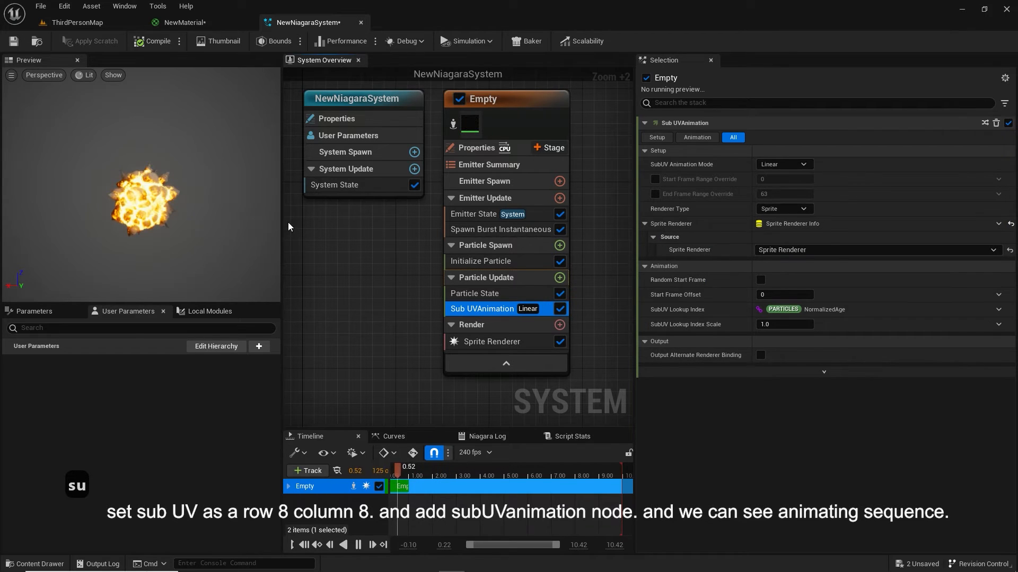
pyautogui.click(480, 261)
pyautogui.write('colo')
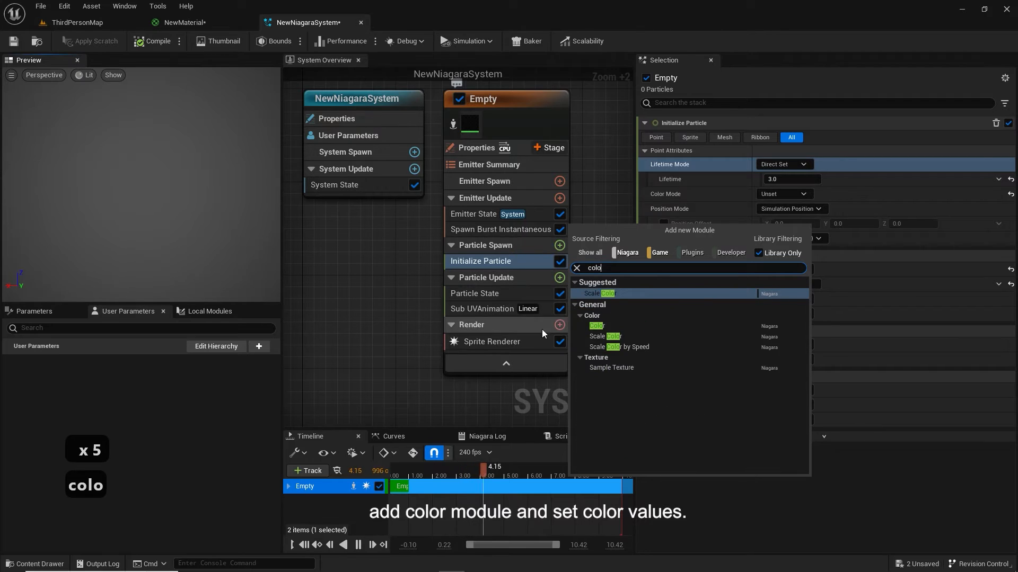
# Set lifetime to 3 and add a Color module with Scale Color as Float from Curve
pyautogui.click(596, 326)
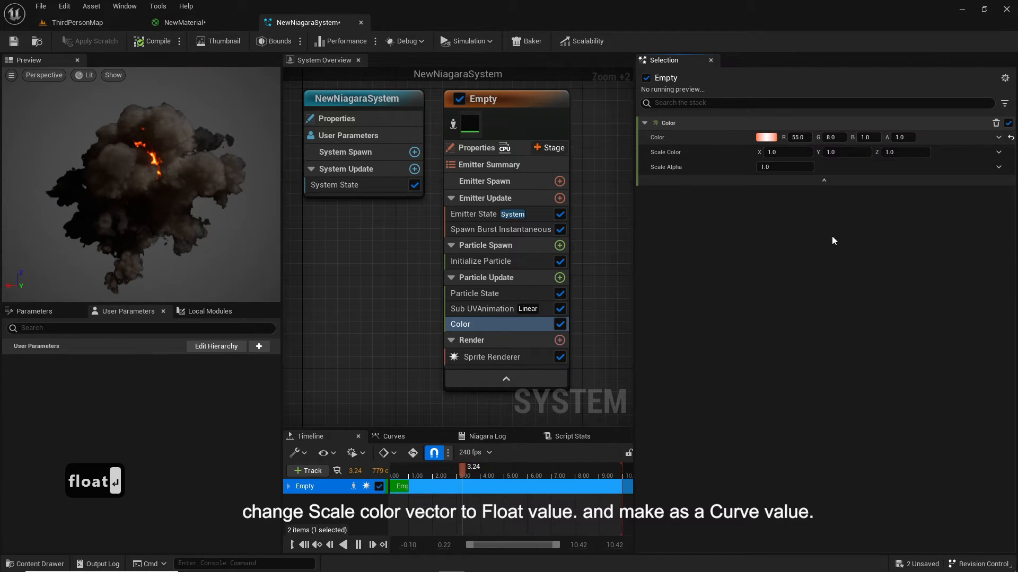
pyautogui.write('cur')
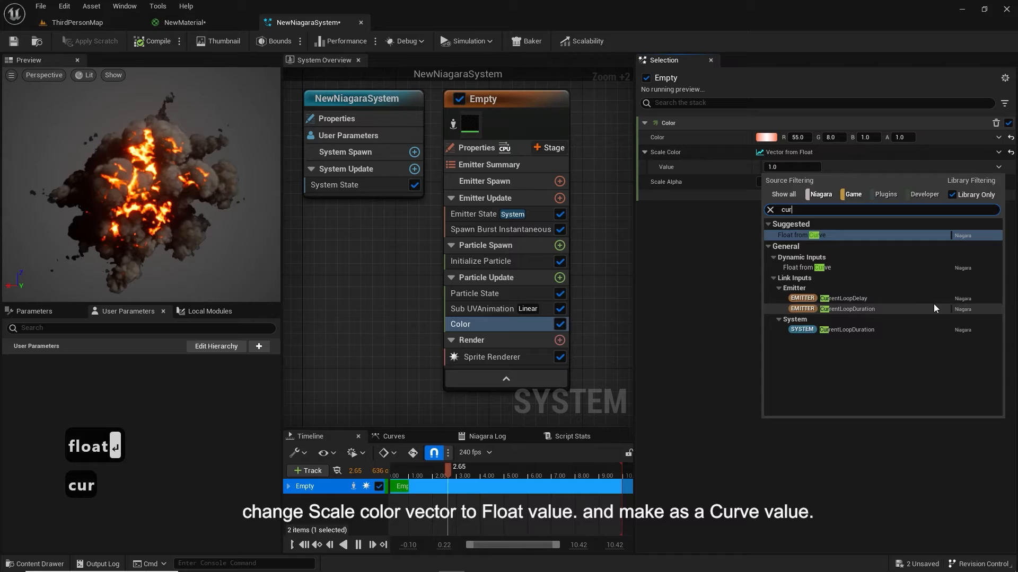
pyautogui.click(799, 235)
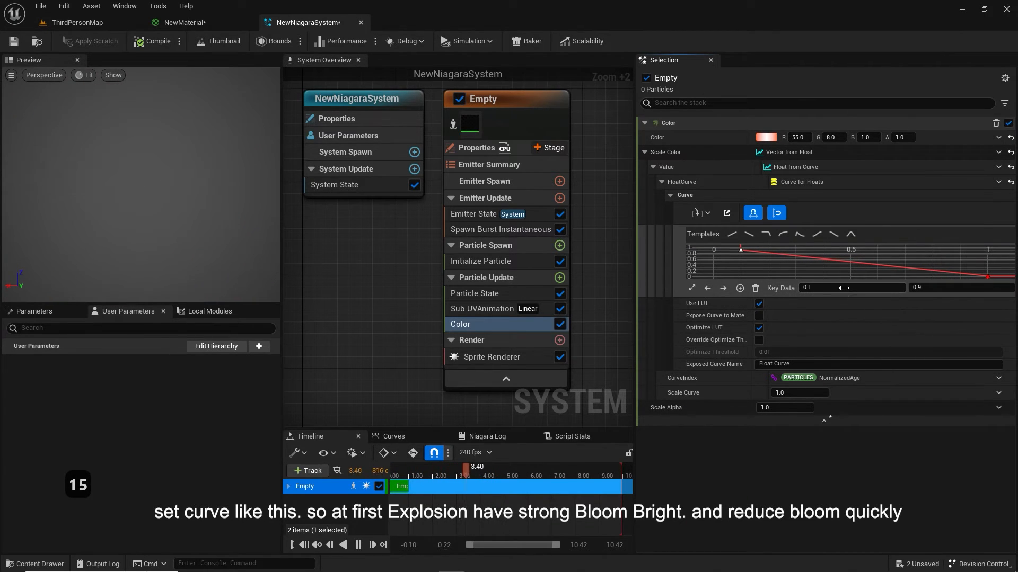
# Drag the Scale Color curve keys so brightness starts high and falls quickly
pyautogui.moveTo(739, 249); pyautogui.dragTo(745, 249)
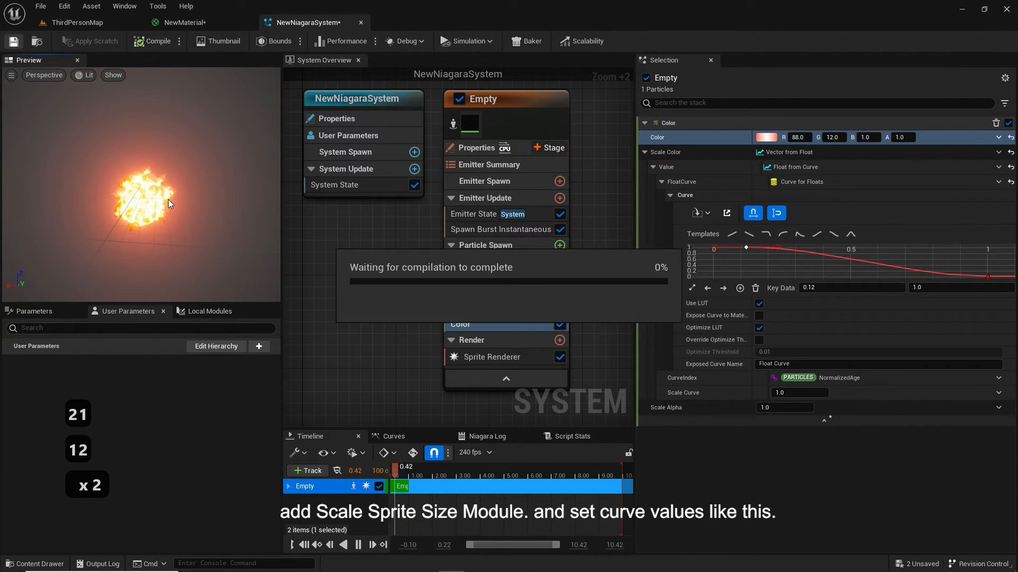
# Add Scale Sprite Size to the explosion emitter, with a curve growing sprites to full size
pyautogui.click(560, 277)
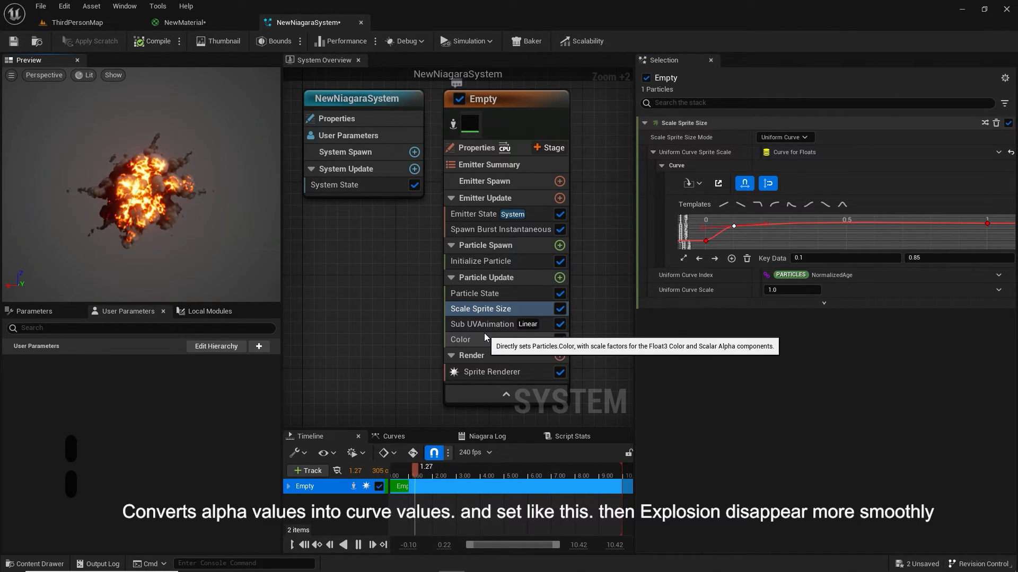
pyautogui.click(460, 339)
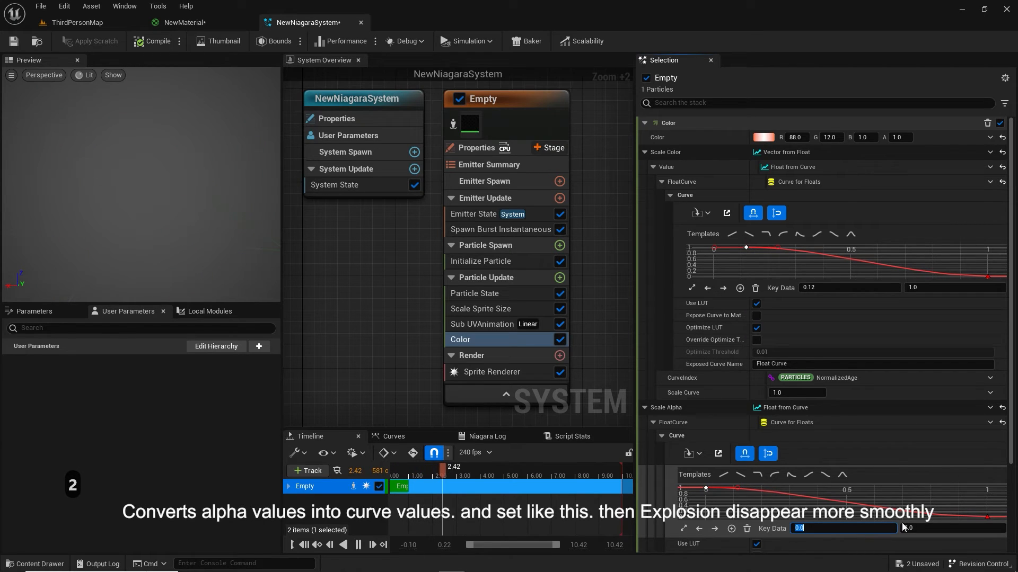
# Set the Color module's Scale Alpha to Float from Curve and key a fade-out
pyautogui.write('7')
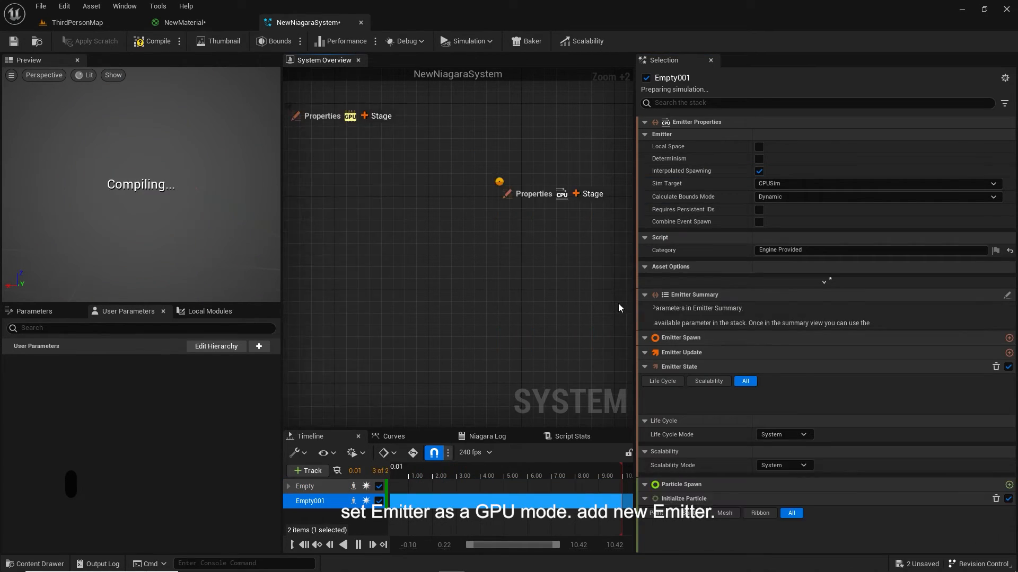
# Give Empty001 Random Uniform sprite sizes of 1–2 and random lifetimes of 1–2
pyautogui.click(784, 269)
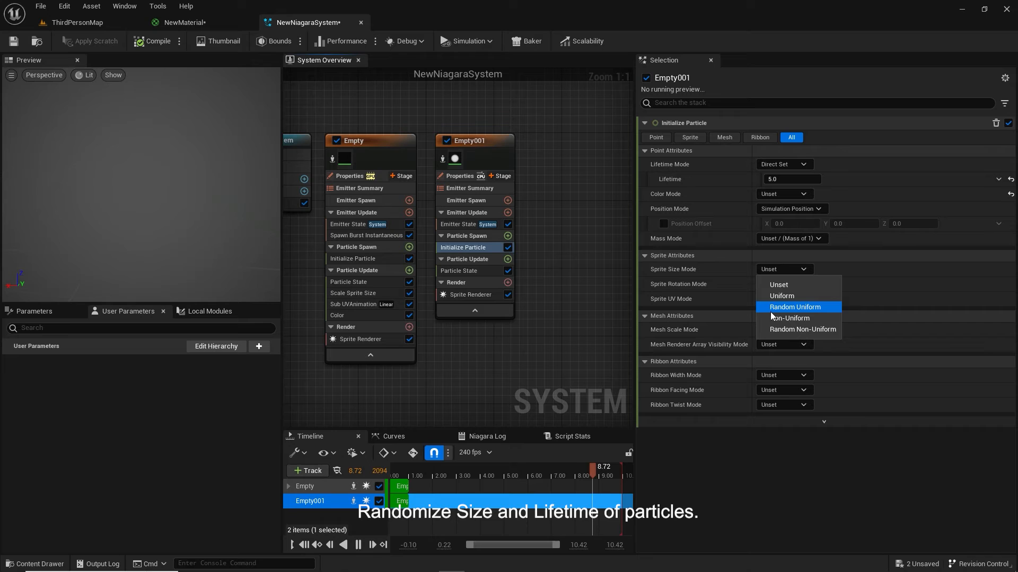
pyautogui.click(794, 307)
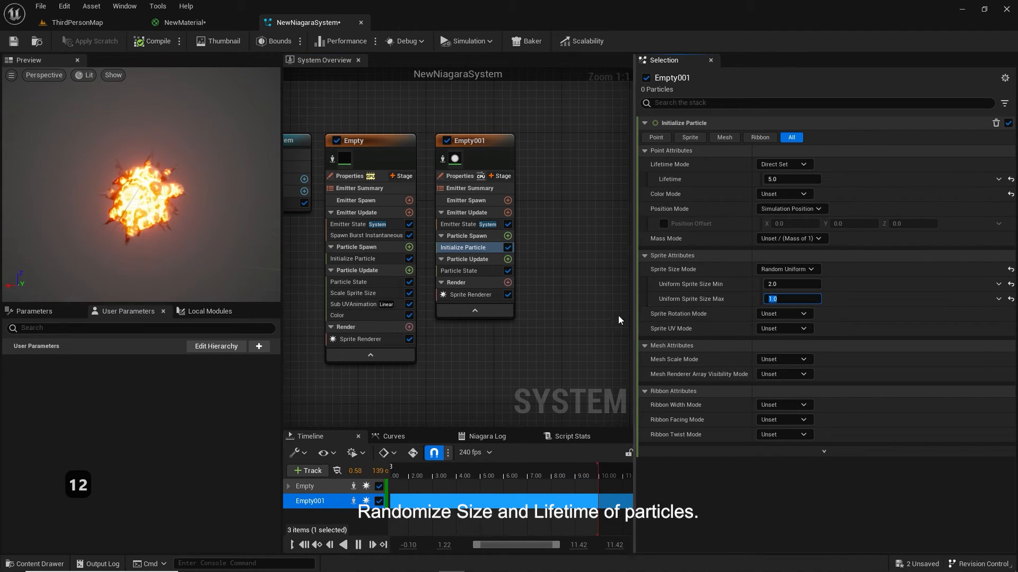
pyautogui.click(783, 165)
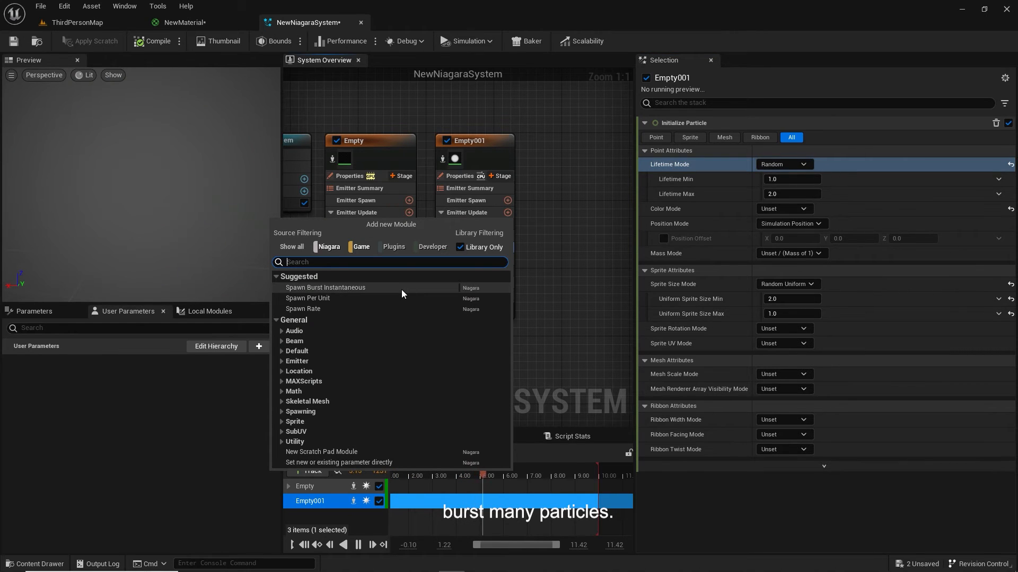
pyautogui.click(326, 287)
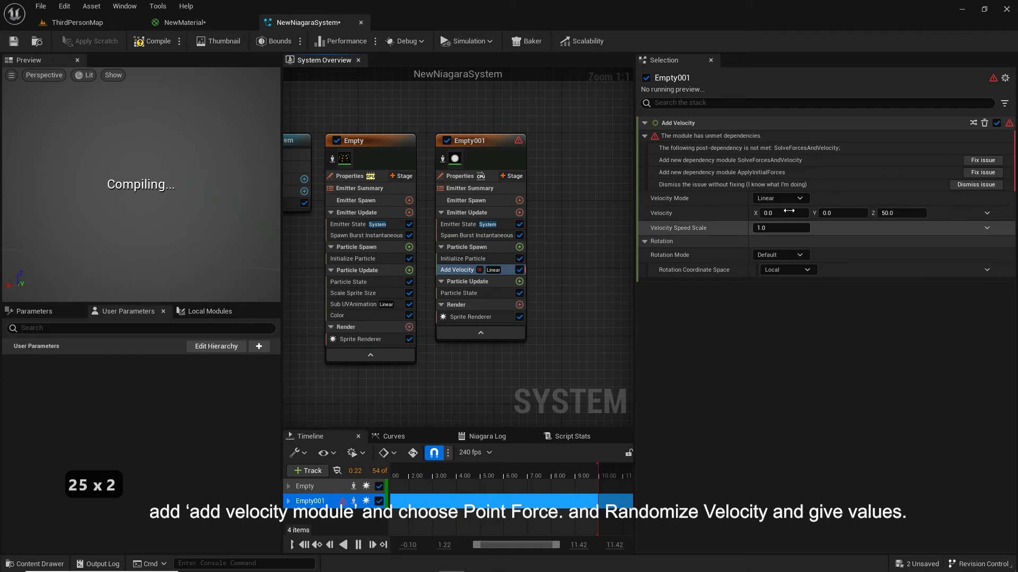
# Set Add Velocity to From Point, add Solve Forces, and randomize speed between 155 and 555
pyautogui.click(780, 197)
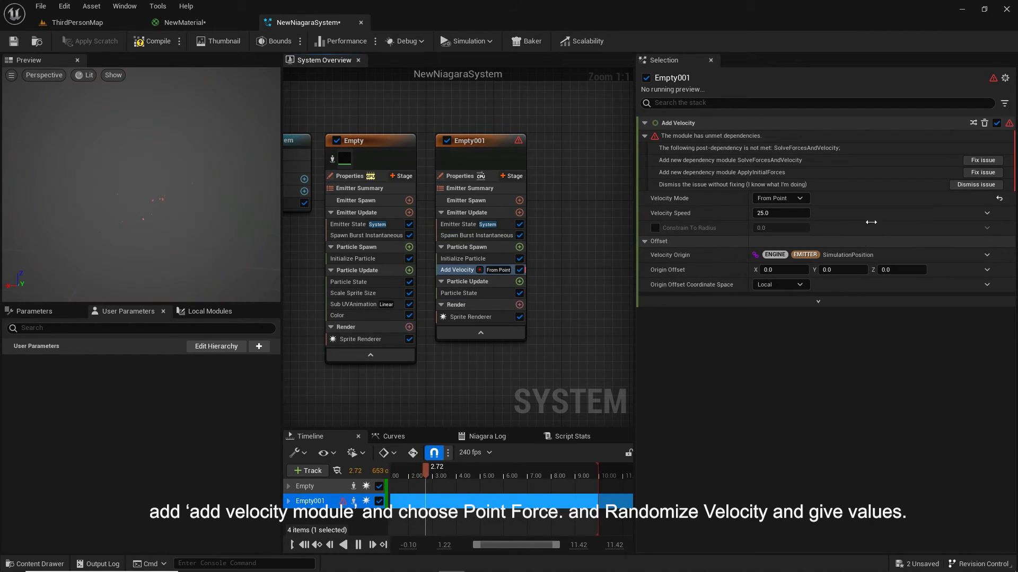
pyautogui.click(982, 159)
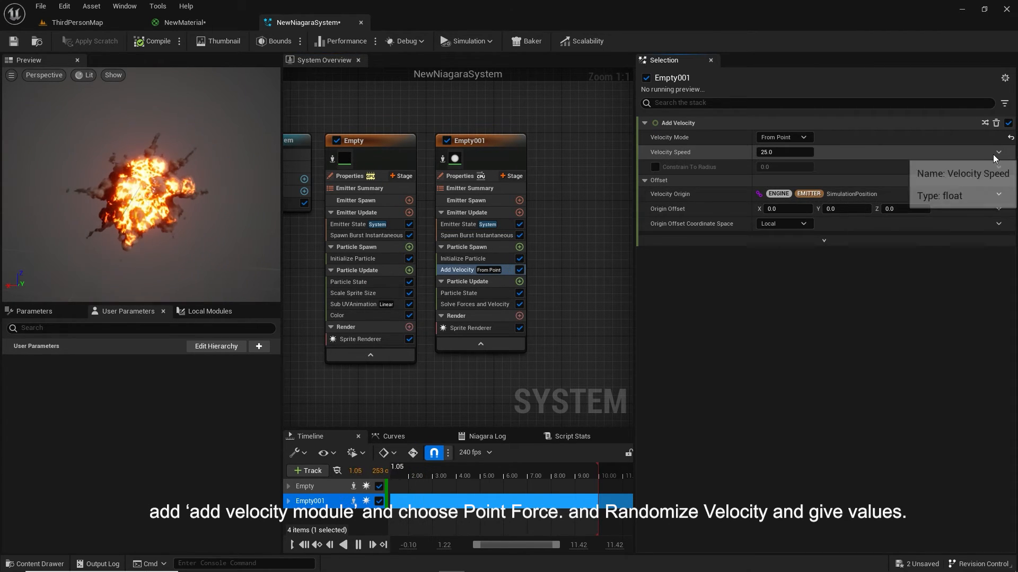
pyautogui.write('555.0')
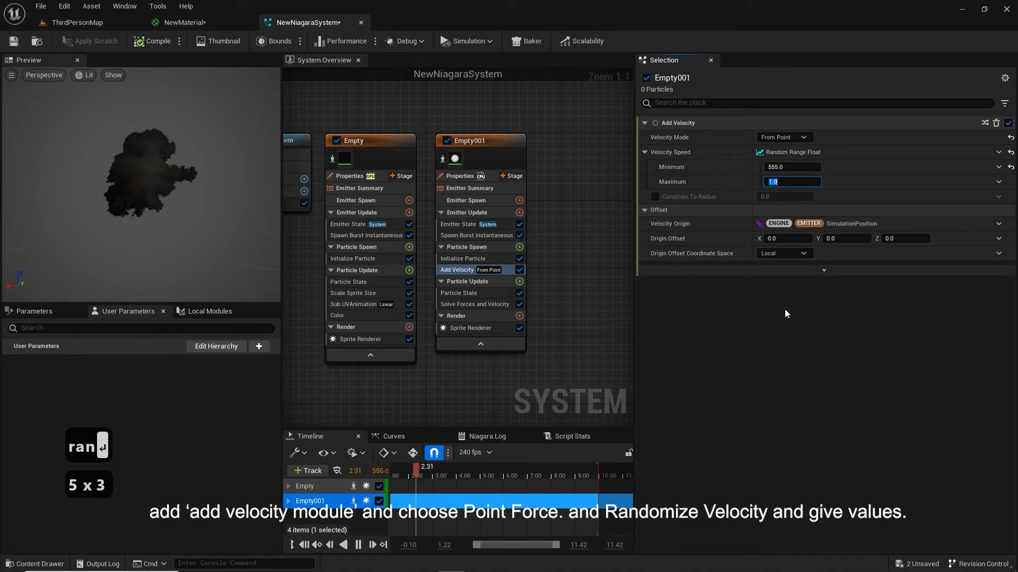
pyautogui.write('155.0')
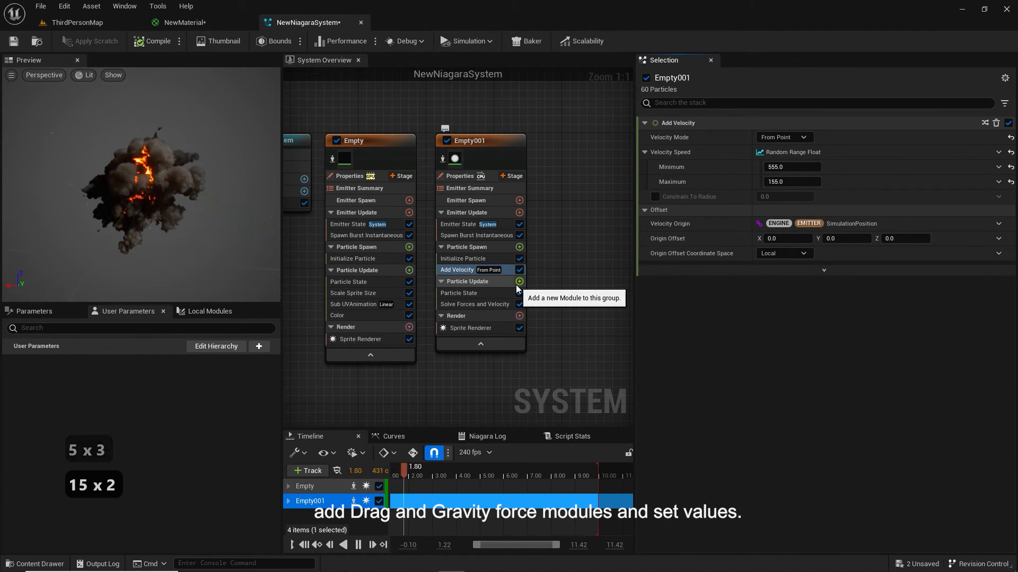
# Add Drag and Gravity Force to Empty001's Particle Update, with Gravity Z at -380
pyautogui.click(519, 281)
pyautogui.write('gra')
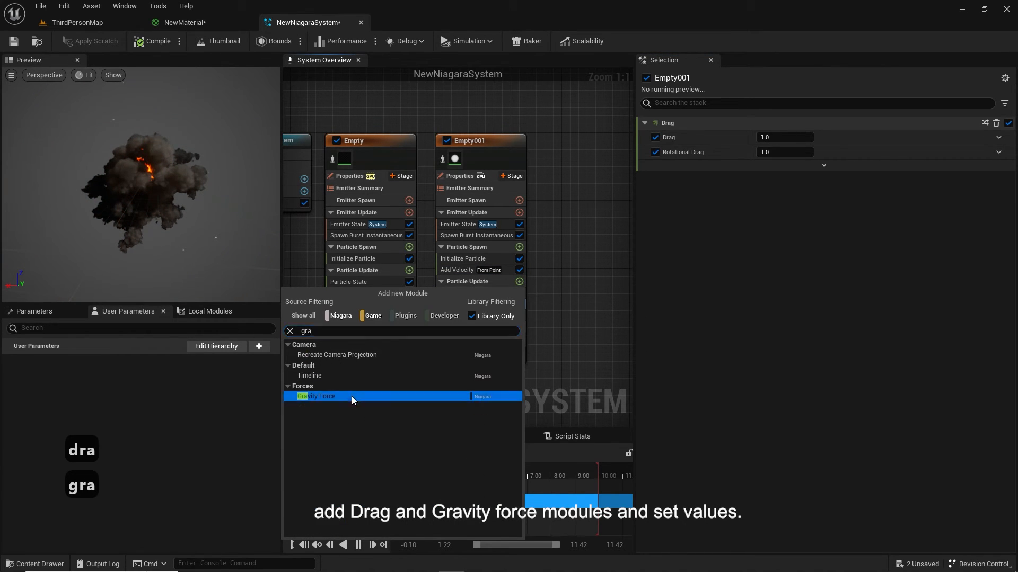
pyautogui.click(317, 396)
pyautogui.write('-380')
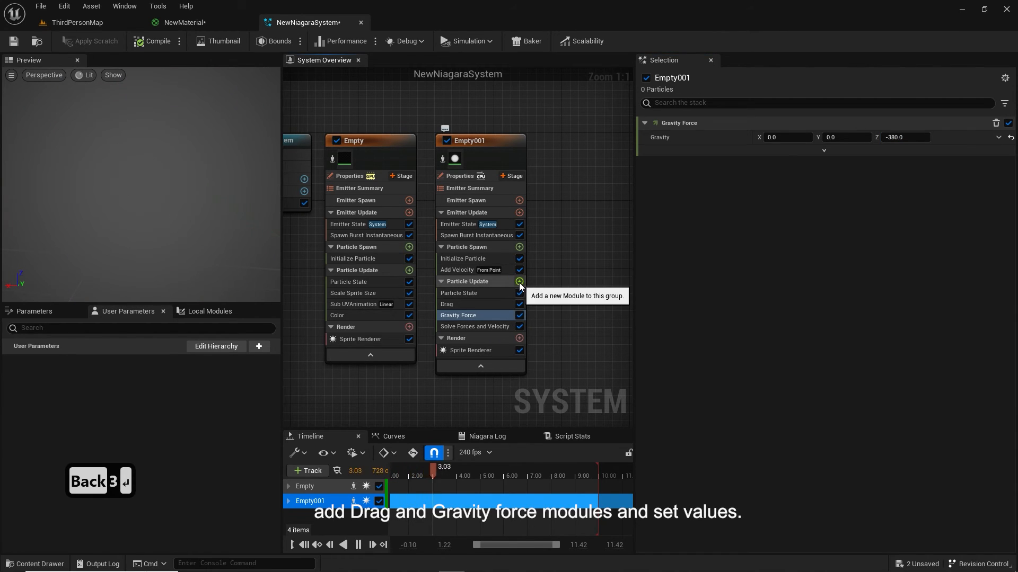
pyautogui.click(337, 315)
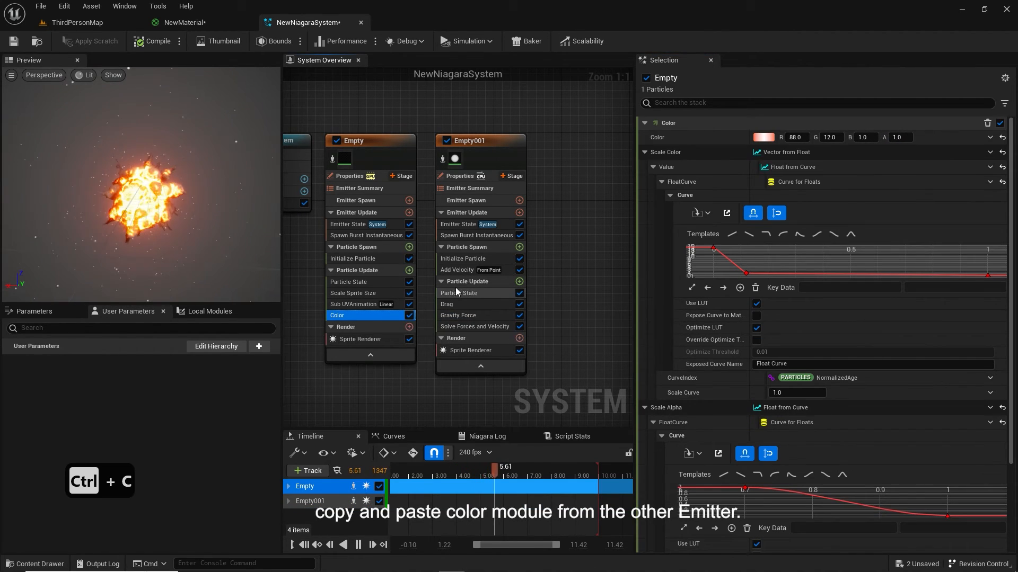
# Paste a copy of the explosion's Color module into Empty001's Particle Update
pyautogui.press('ctrl+v')
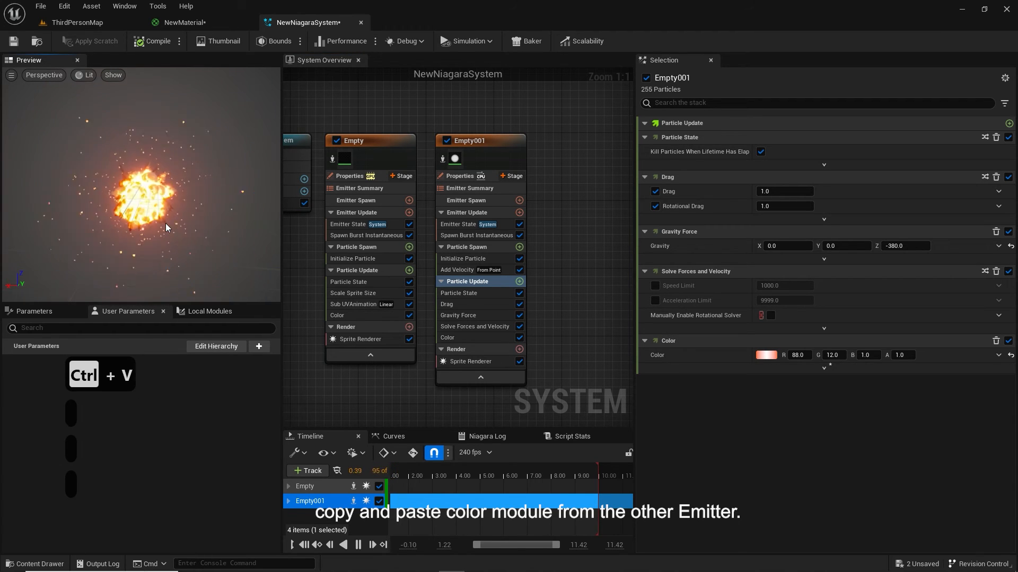
pyautogui.click(352, 258)
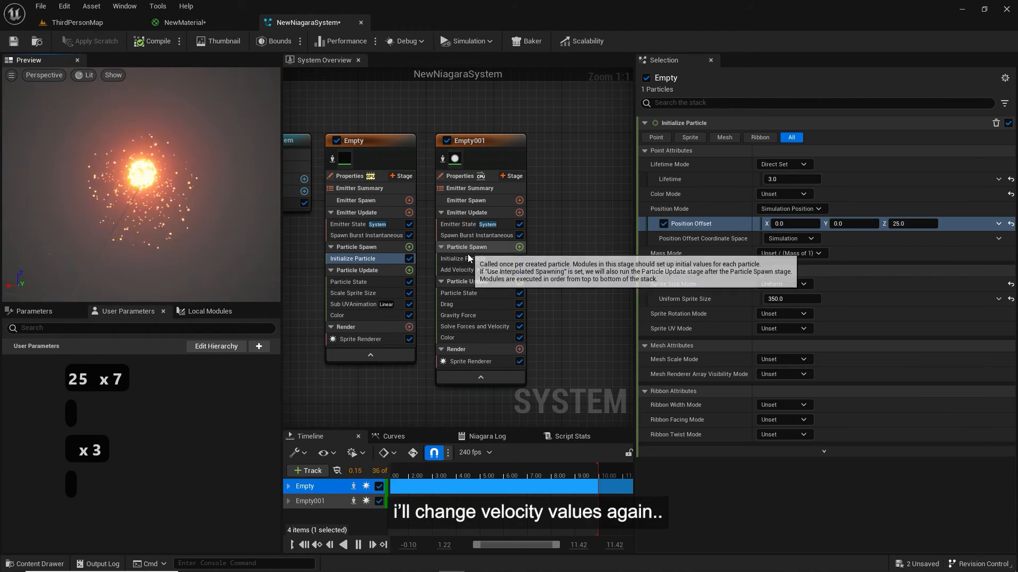
pyautogui.click(458, 270)
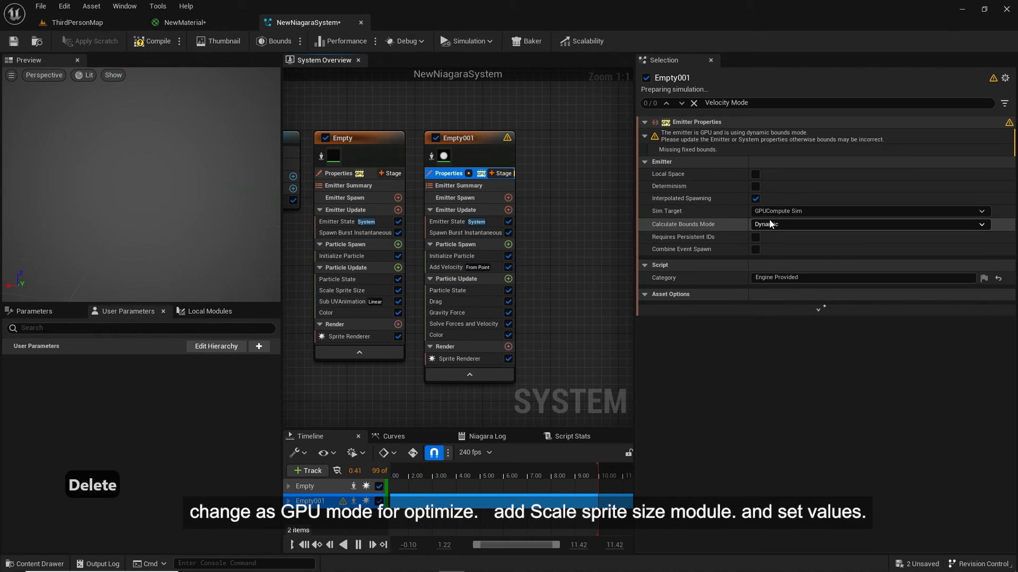
# Set Empty001's Sim Target to GPUCompute Sim with Fixed Calculate Bounds Mode
pyautogui.click(870, 224)
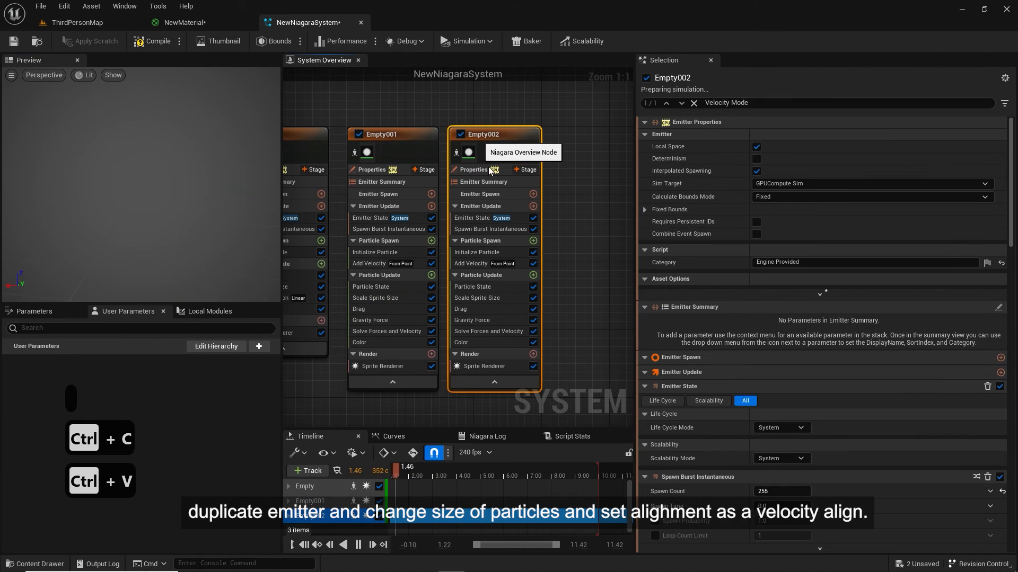
# Give Empty002 Random Non-Uniform sprite sizes from (1,8) to (2,17)
pyautogui.click(786, 283)
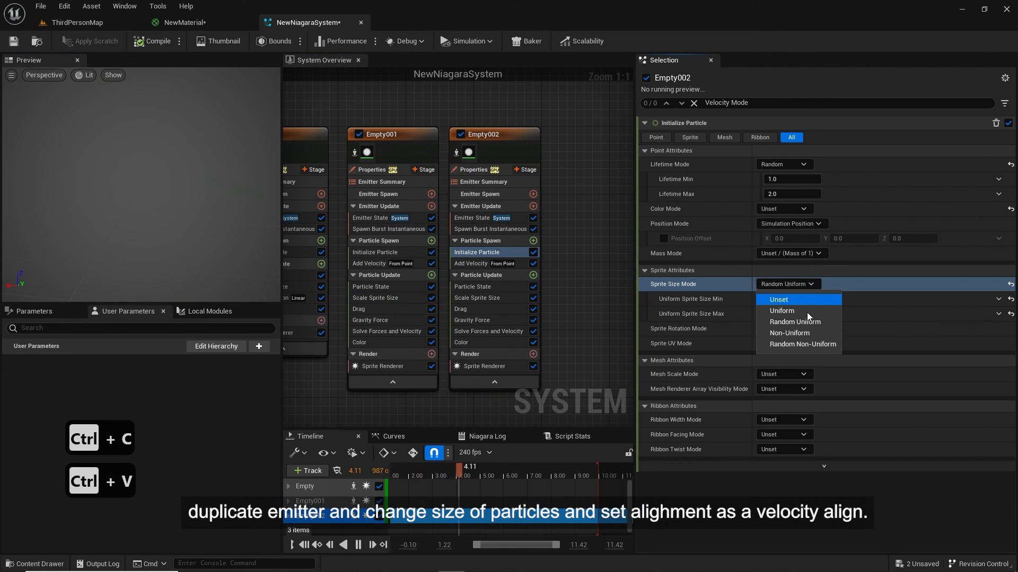
pyautogui.click(802, 344)
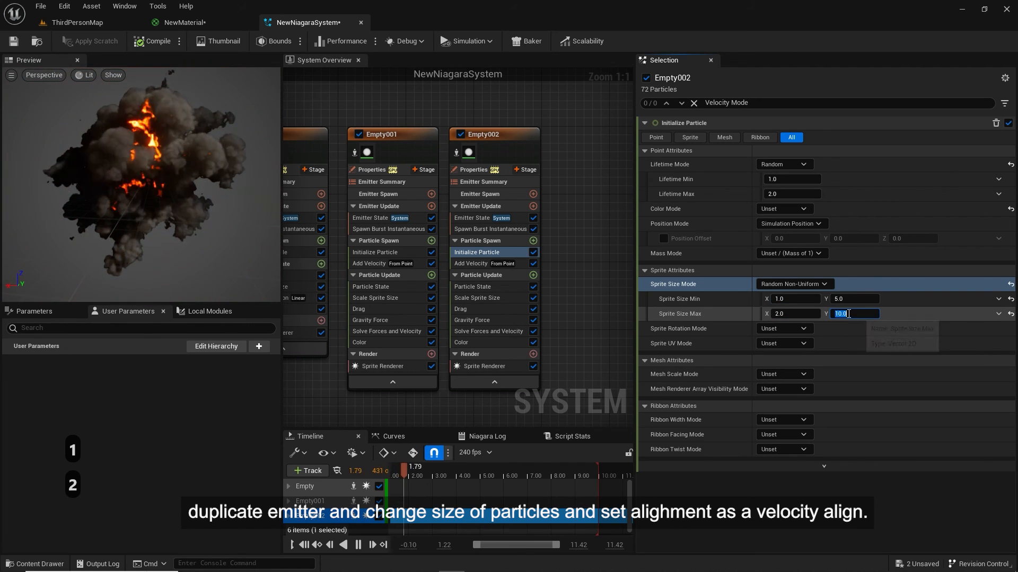
pyautogui.write('1')
pyautogui.click(854, 298)
pyautogui.write('8')
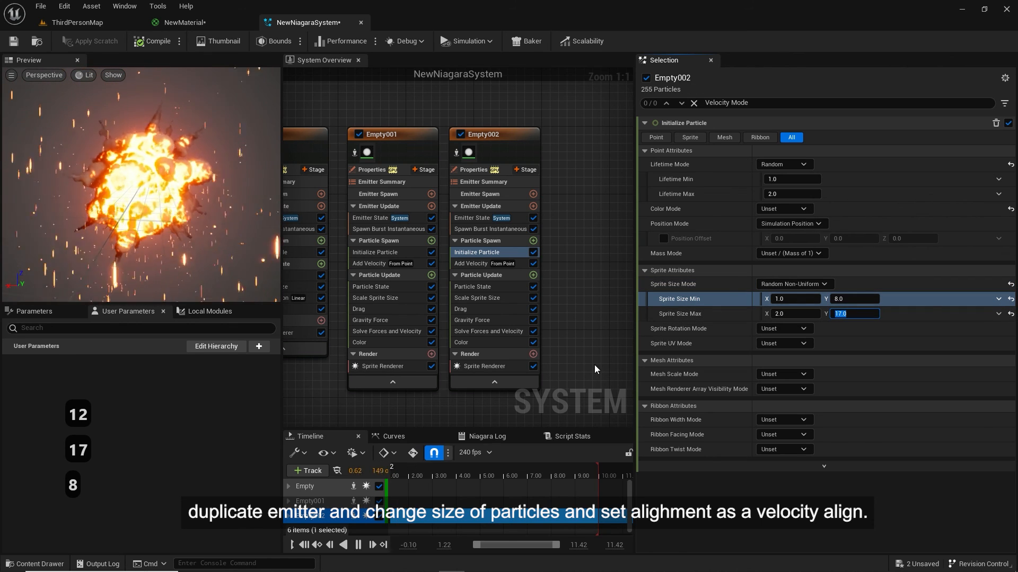
# Set Empty002's sprite alignment to Velocity Aligned and return to the level map
pyautogui.click(484, 366)
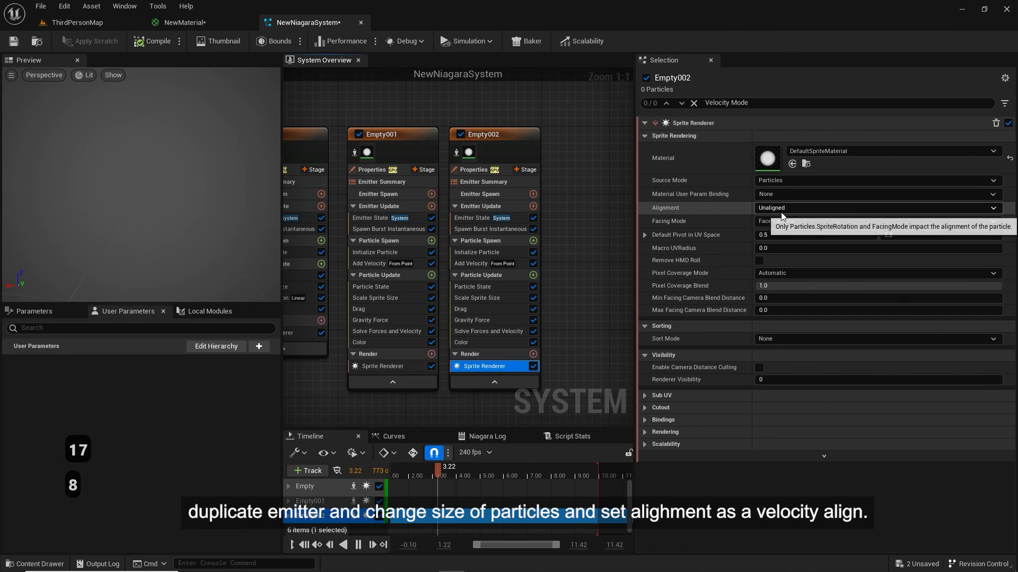
pyautogui.click(876, 208)
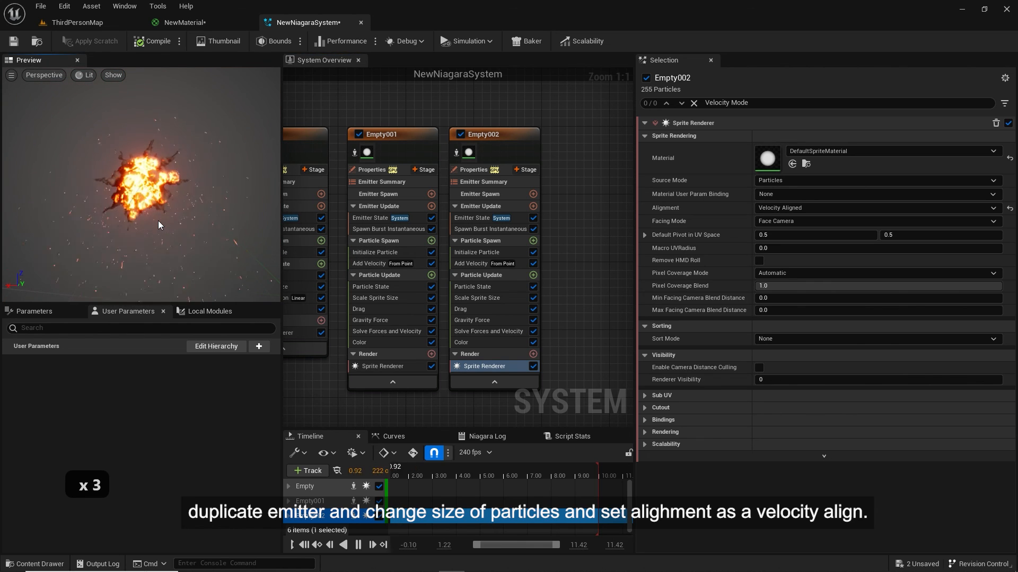
pyautogui.click(77, 22)
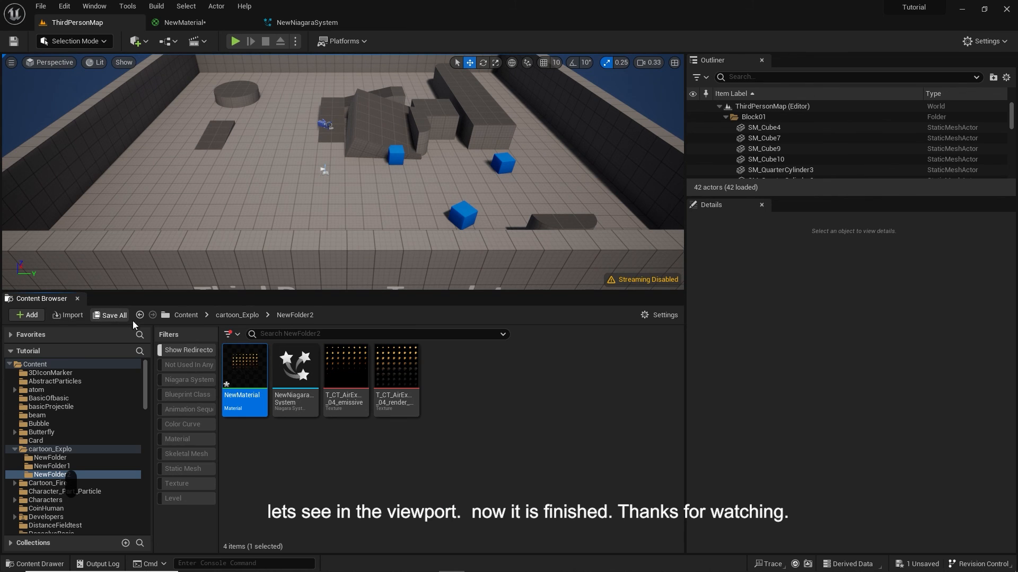